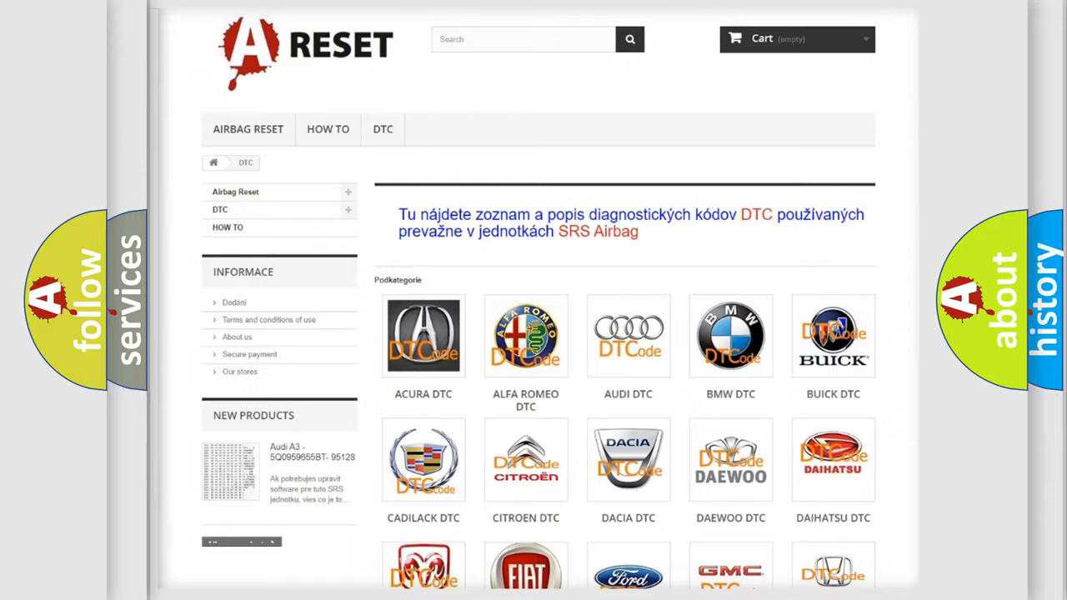
Open the Jeep DTC code list from the brand catalog and scroll through it back to the top
scroll("down", 3)
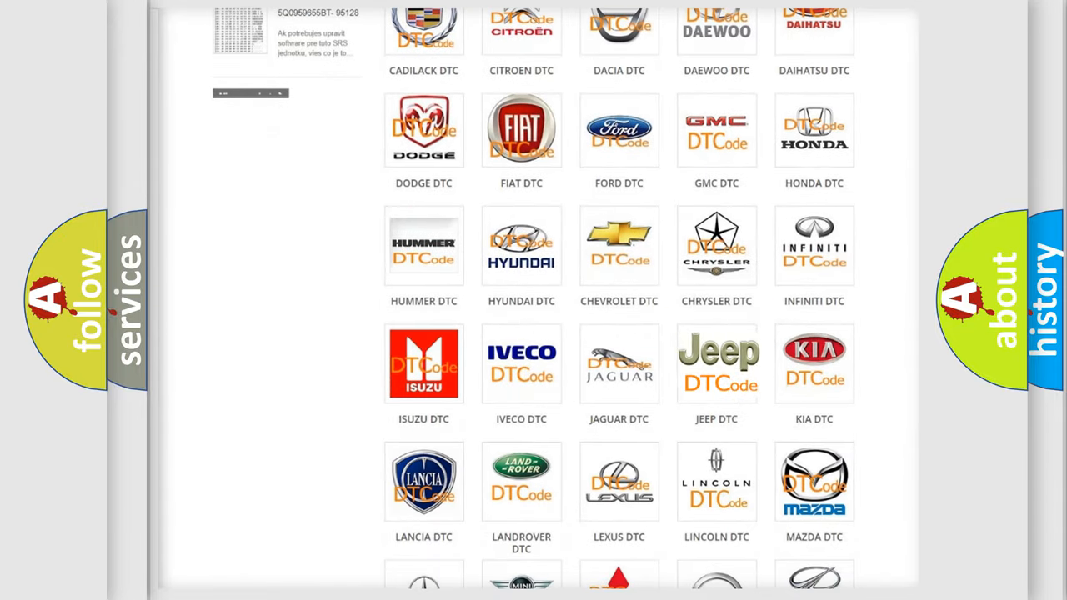
left_click(717, 364)
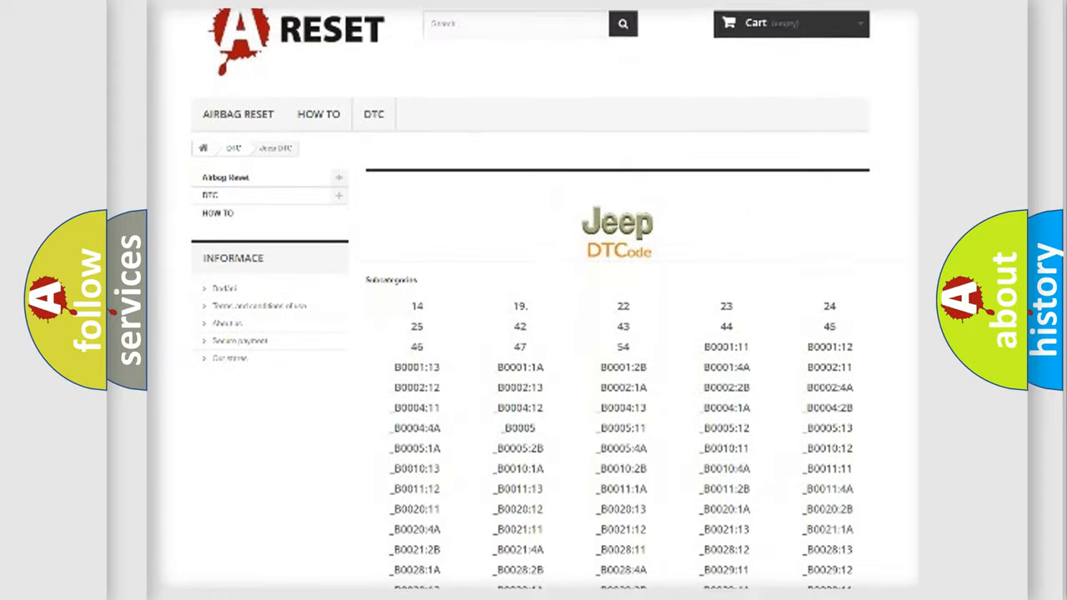
scroll("down", 3)
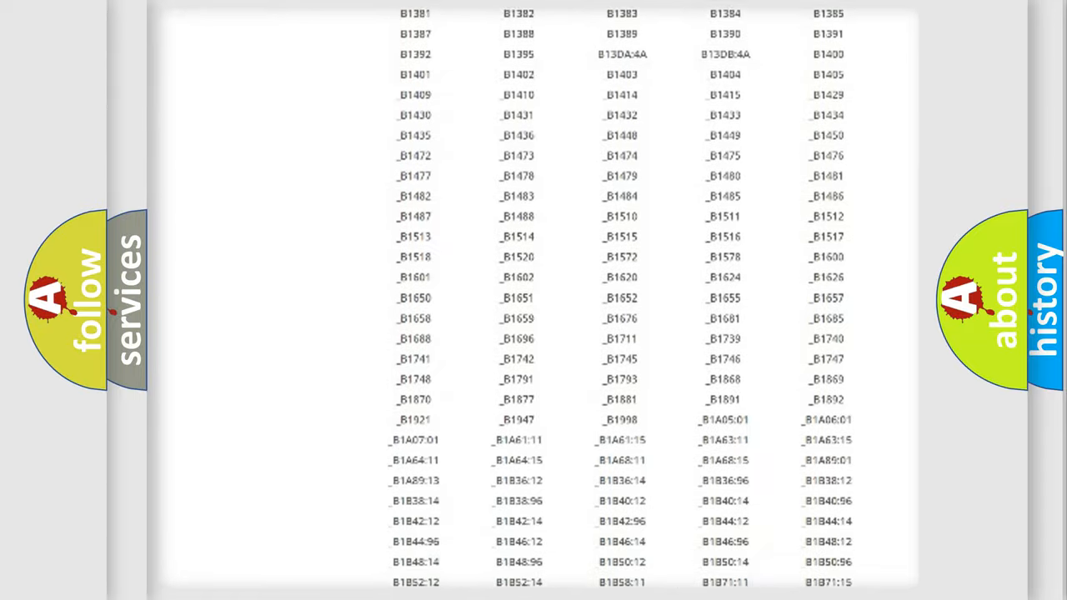
scroll("up", 3)
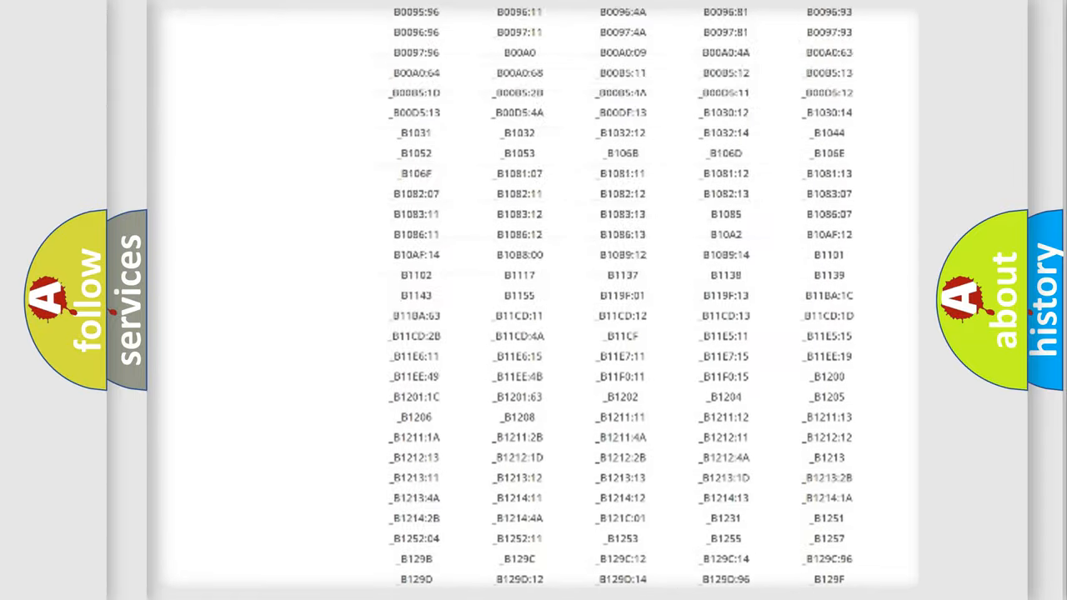
scroll("up", 3)
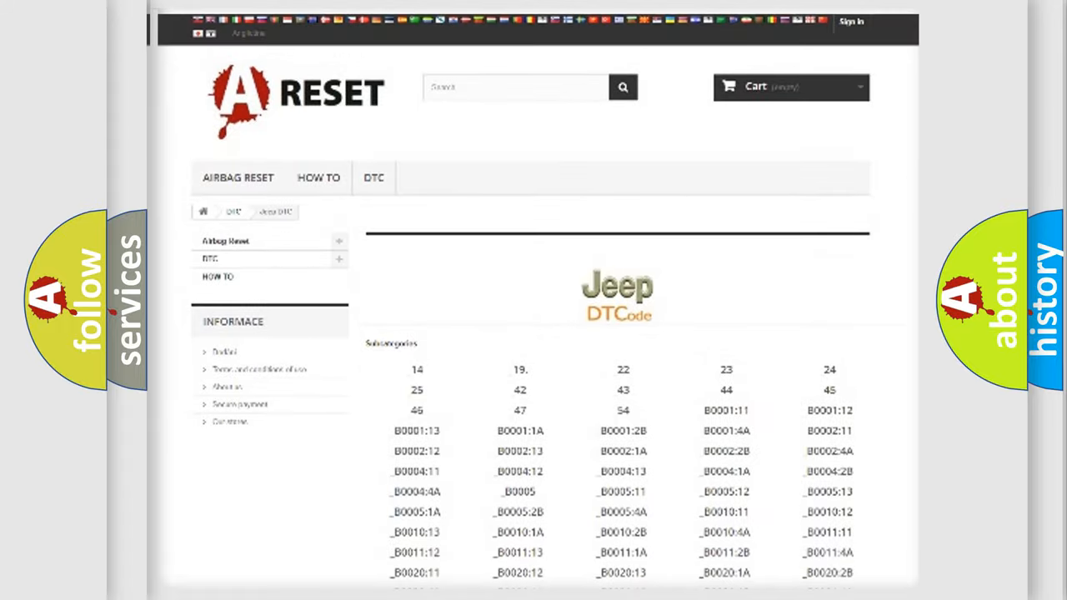